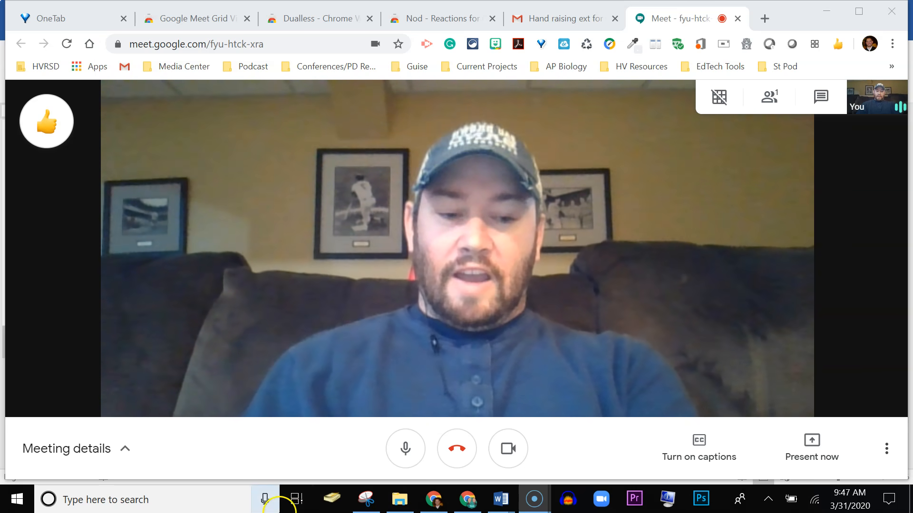
mouse_move(811, 456)
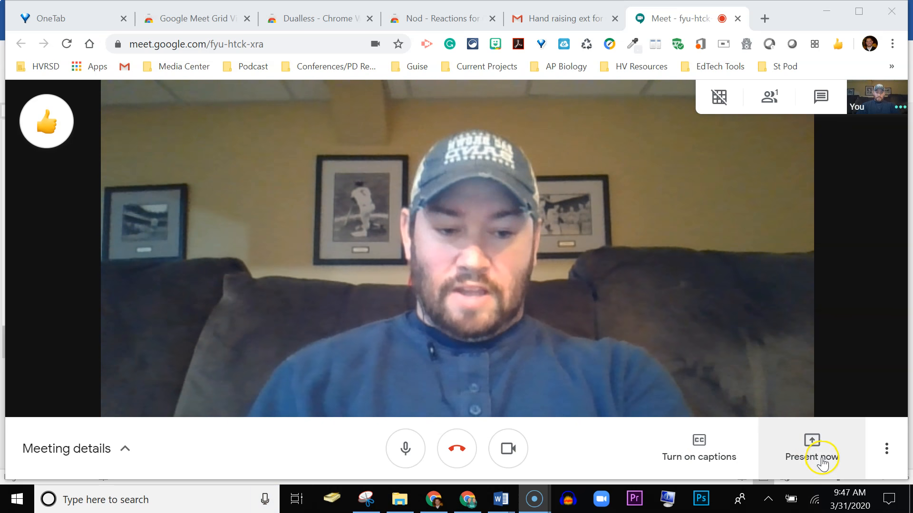
Share your entire screen with everyone in the Meet call.
click(811, 448)
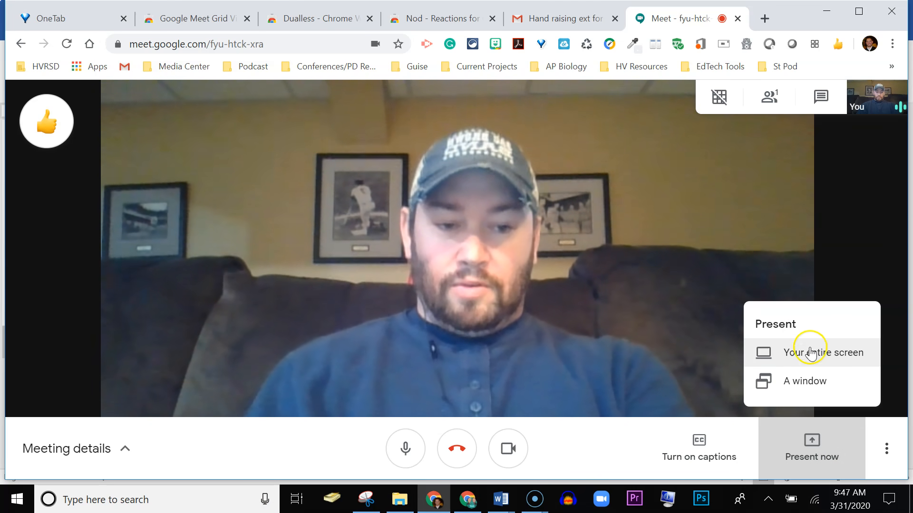
click(808, 352)
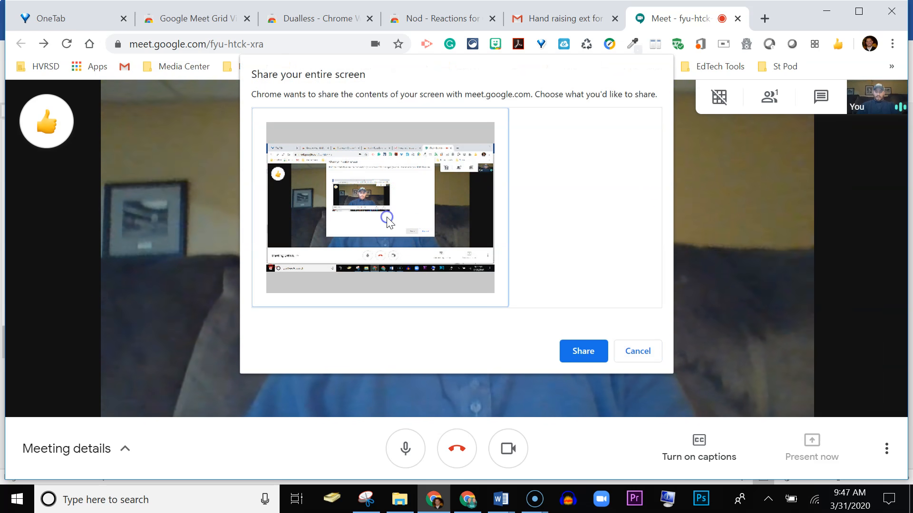
click(583, 351)
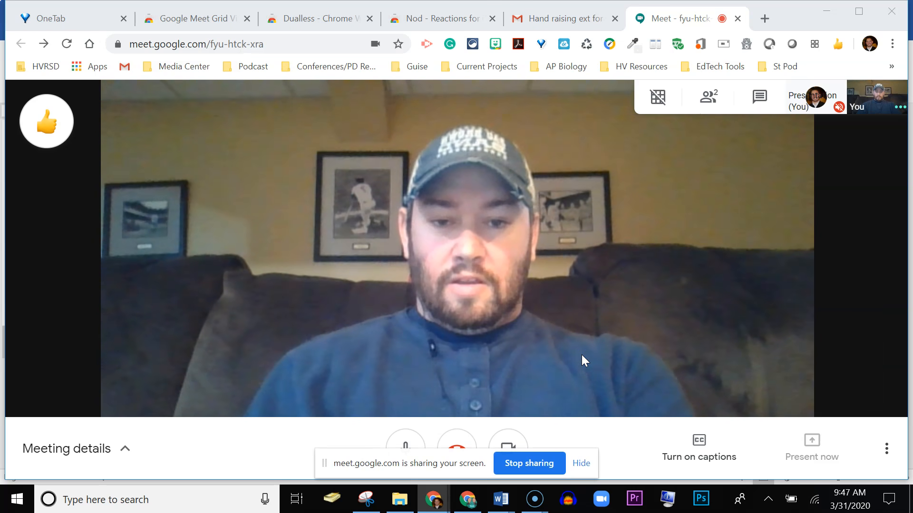
click(811, 443)
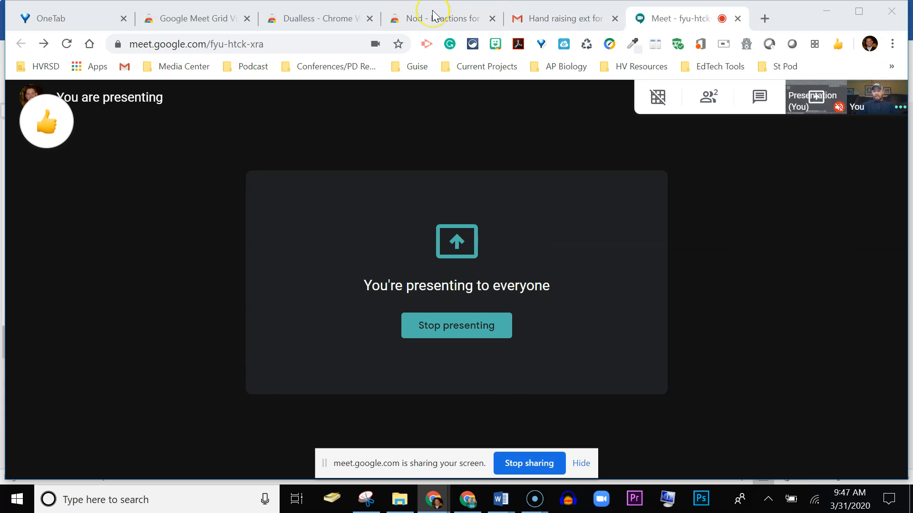
click(440, 18)
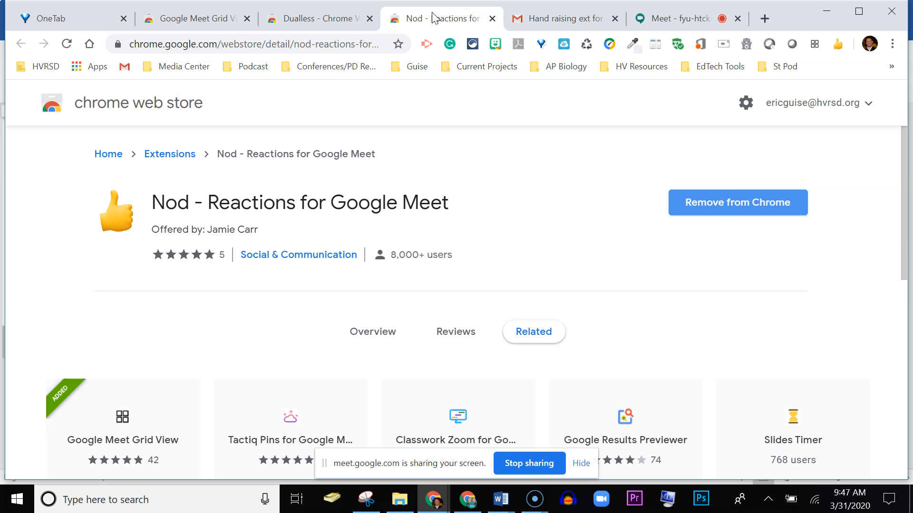
mouse_move(678, 18)
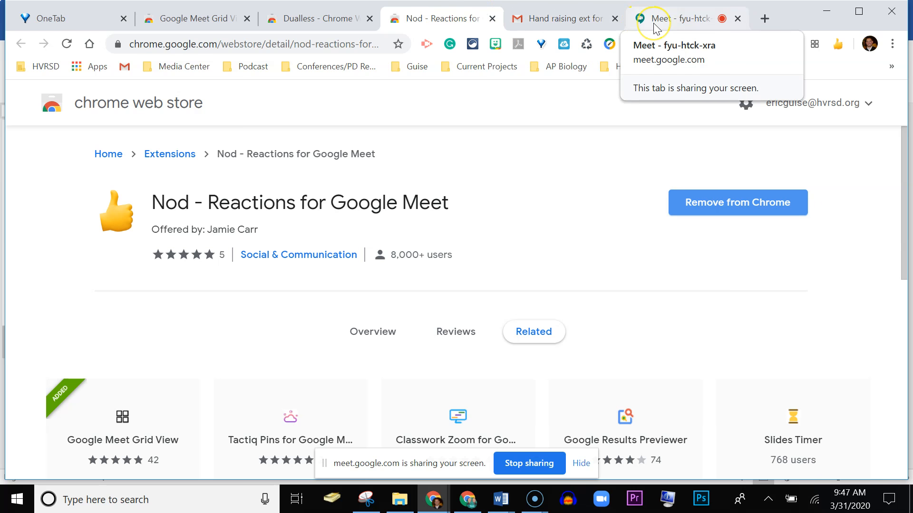
click(675, 18)
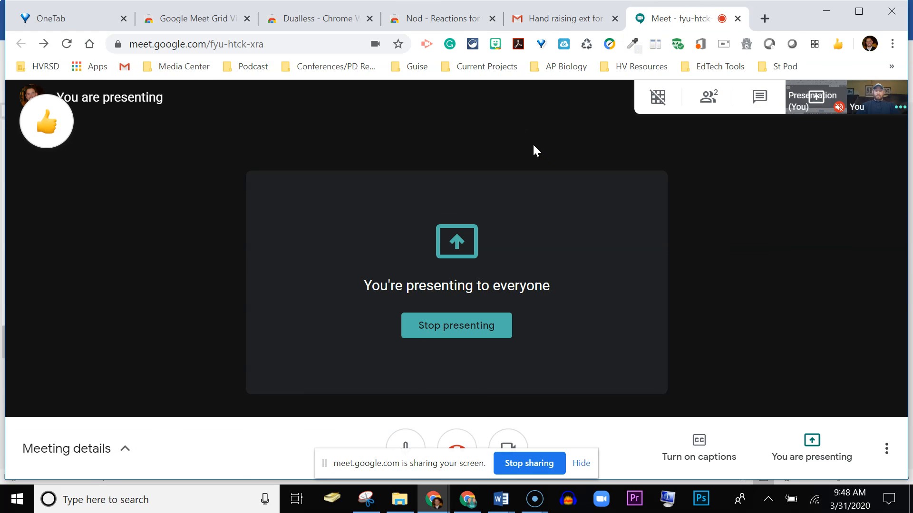
Show Meet's grid view options, then view the Google Meet Grid View store page's sample grid.
click(657, 96)
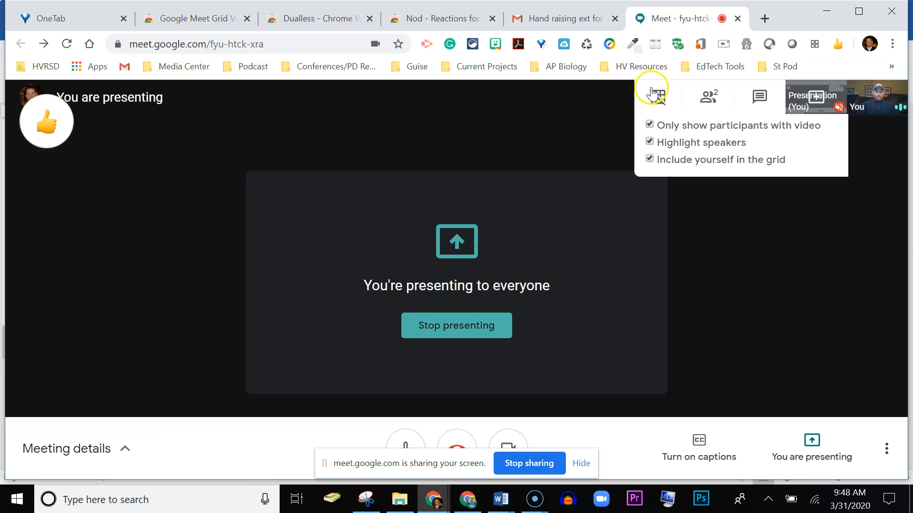
mouse_move(657, 111)
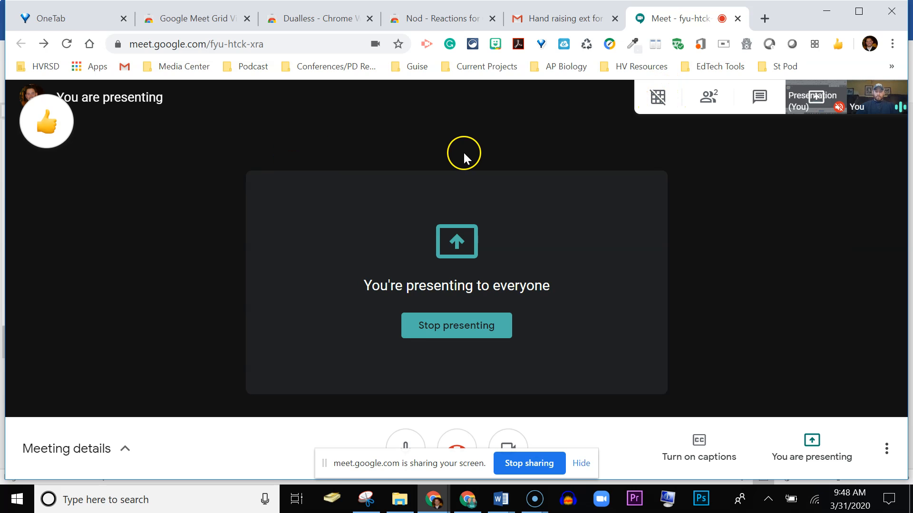
mouse_move(423, 211)
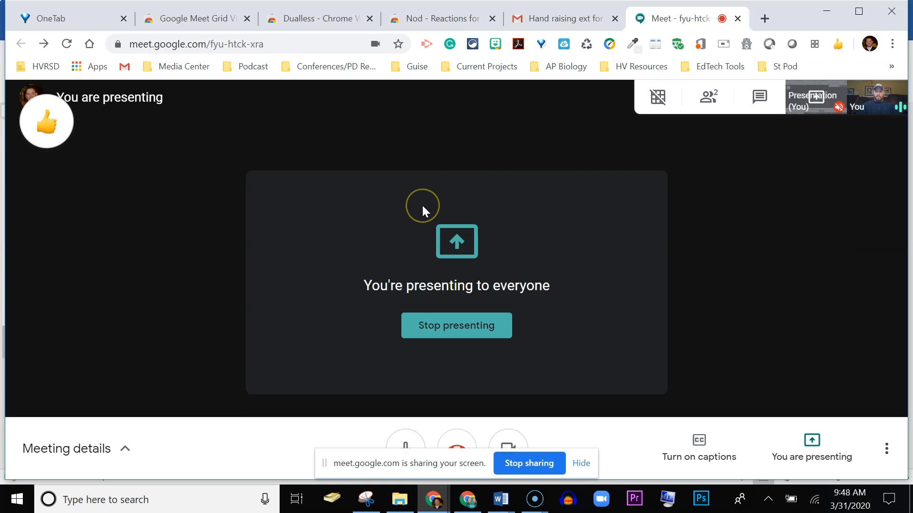
mouse_move(327, 98)
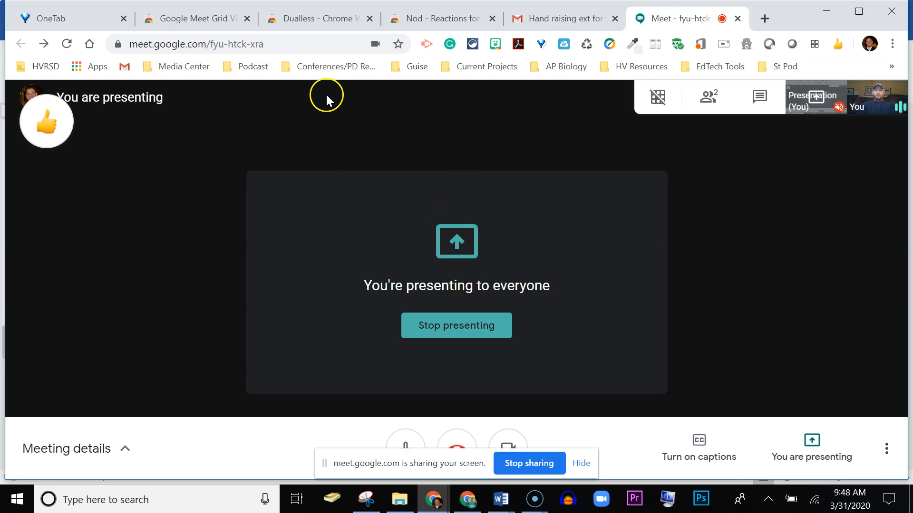
click(195, 18)
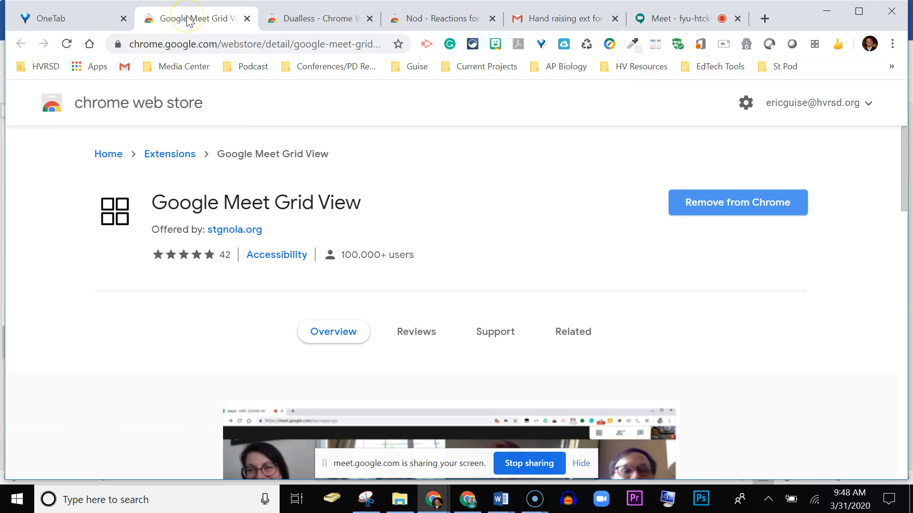
mouse_move(208, 207)
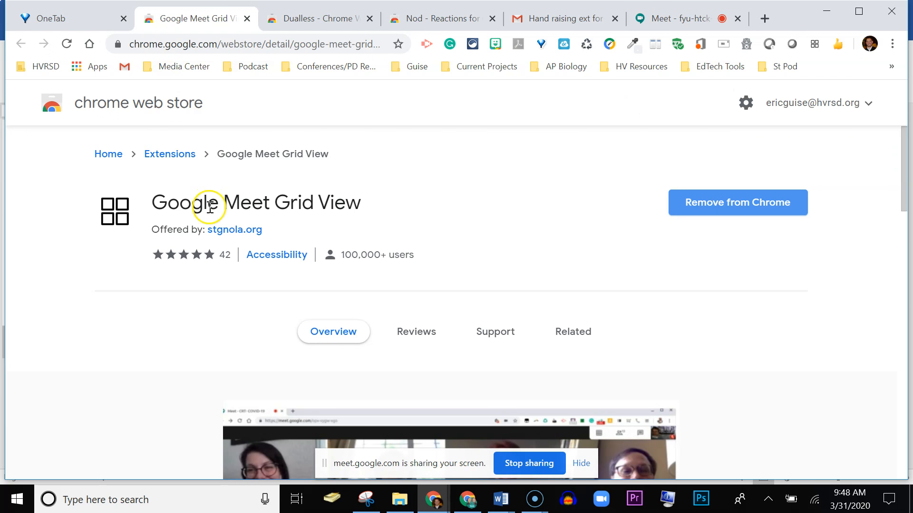
mouse_move(778, 152)
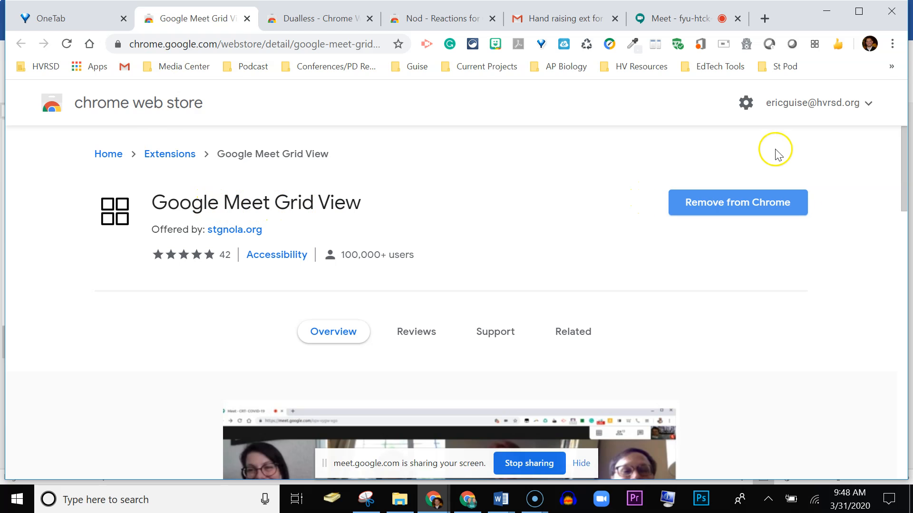
scroll(down, 3)
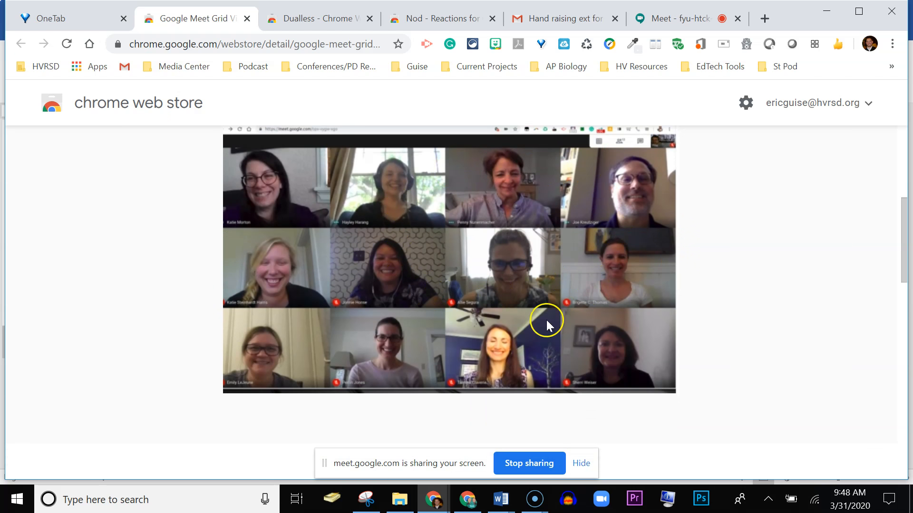
mouse_move(653, 193)
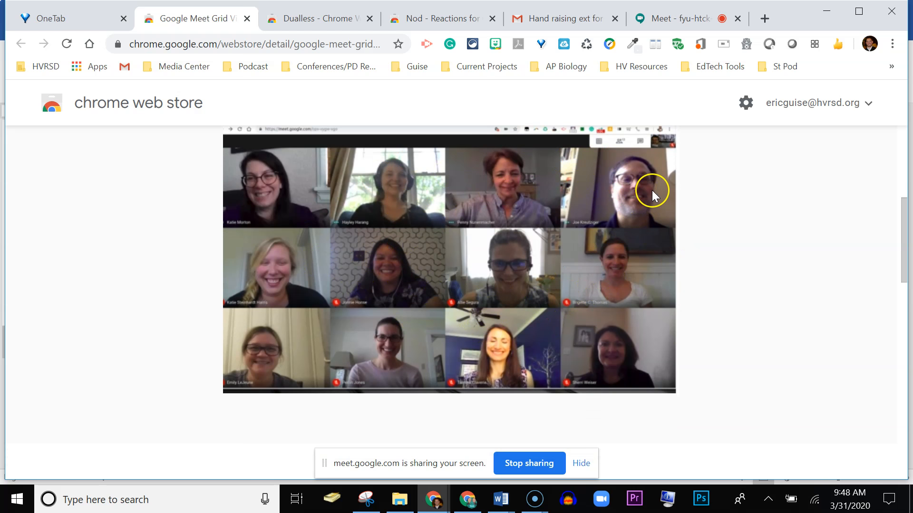
mouse_move(672, 18)
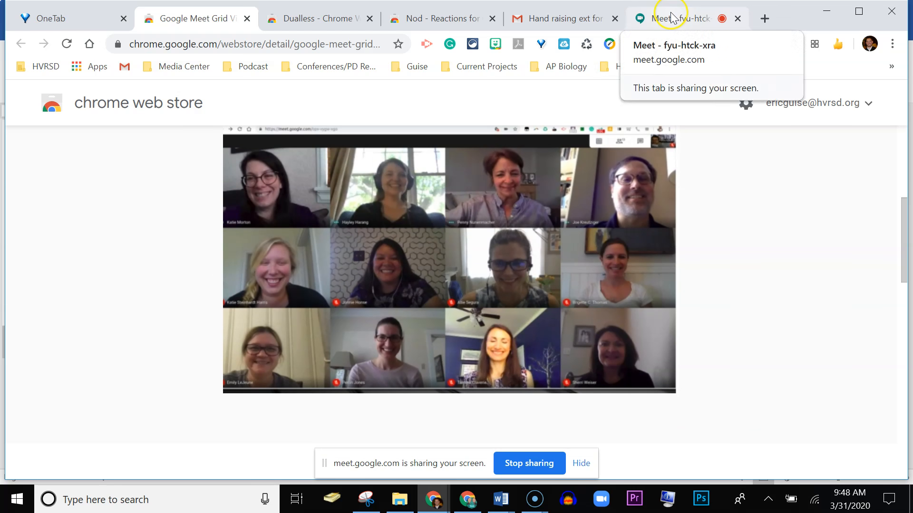
Switch back to the Meet call tab and show the grid view options.
click(687, 18)
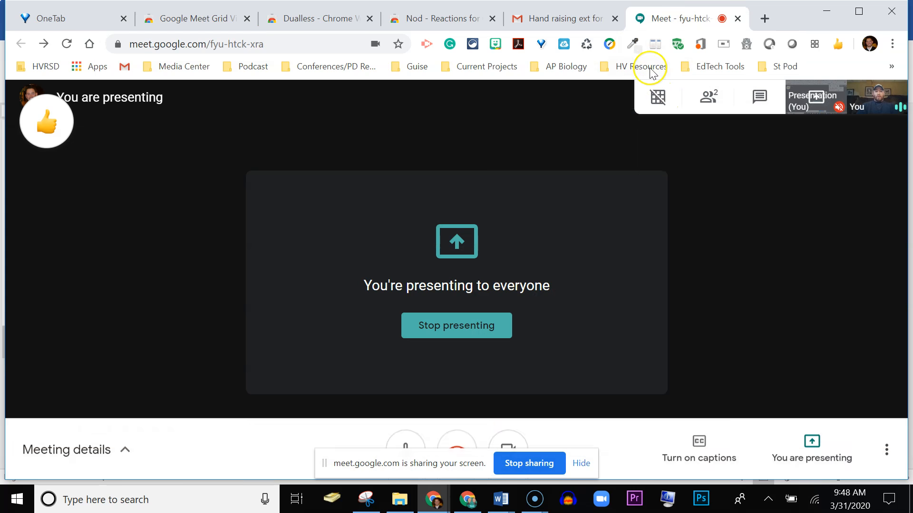
click(658, 97)
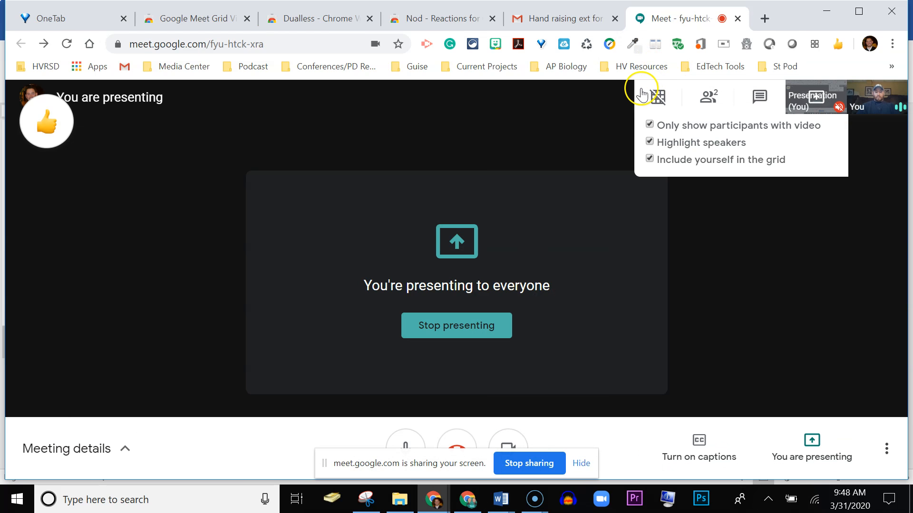
mouse_move(661, 98)
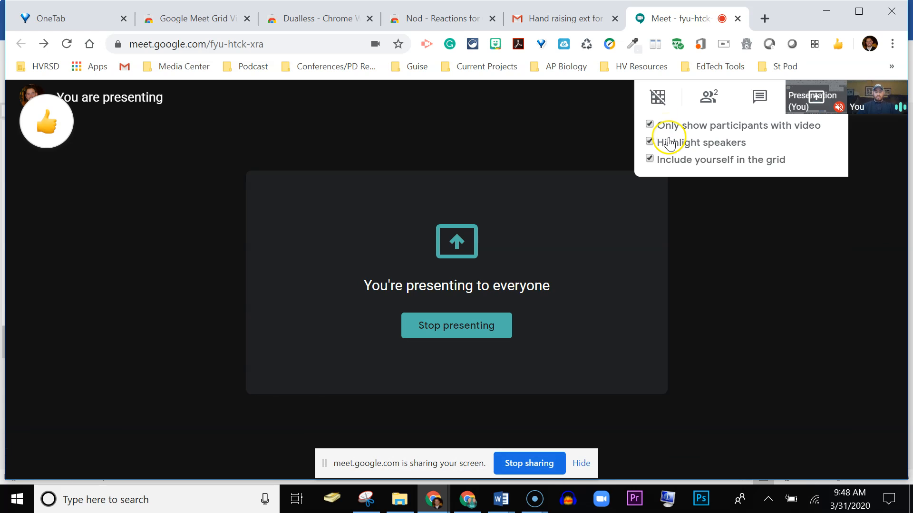
mouse_move(669, 168)
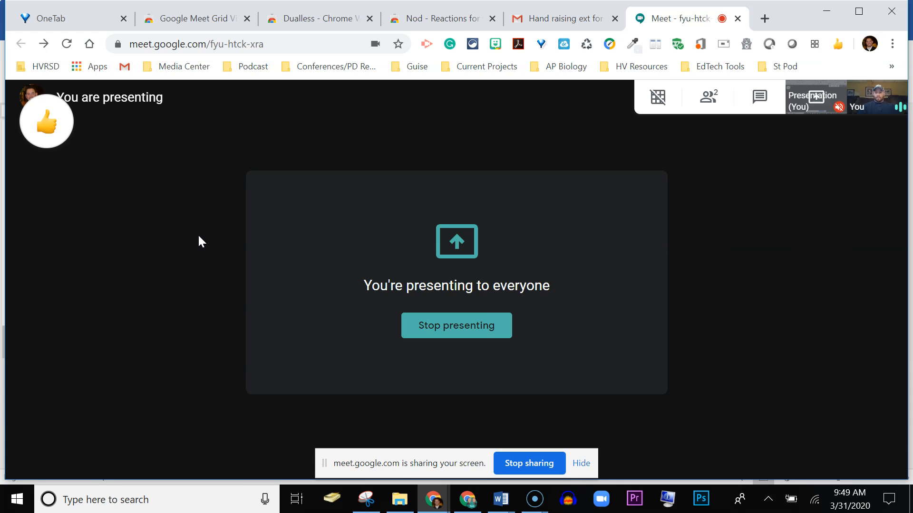
mouse_move(114, 233)
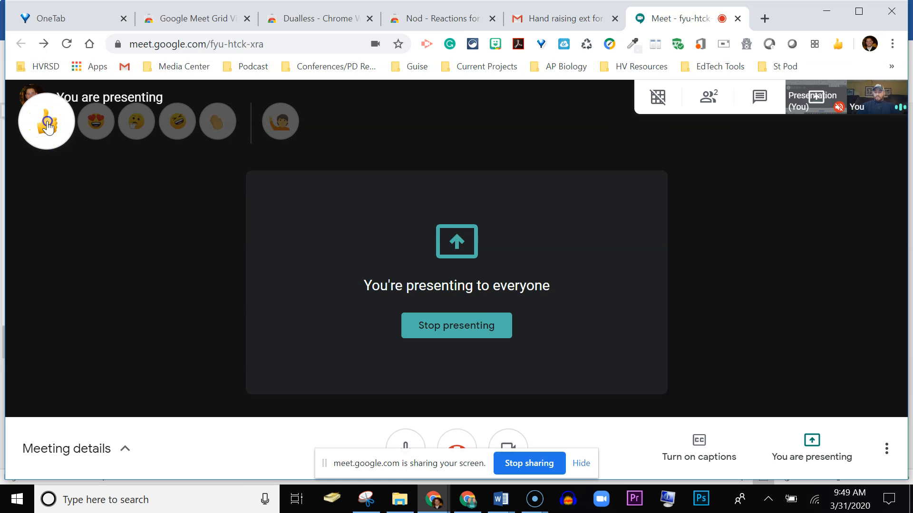
Send a raised-hand reaction through Nod and dismiss its alert.
click(46, 122)
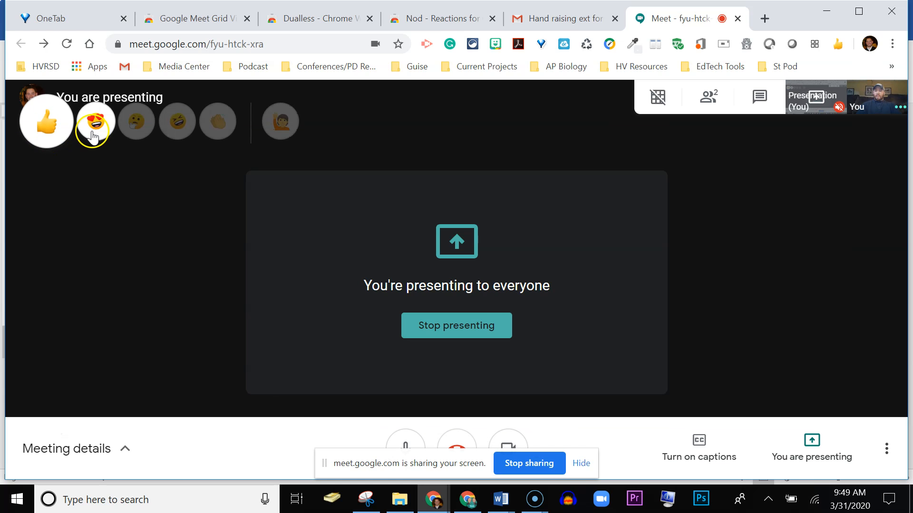
mouse_move(137, 122)
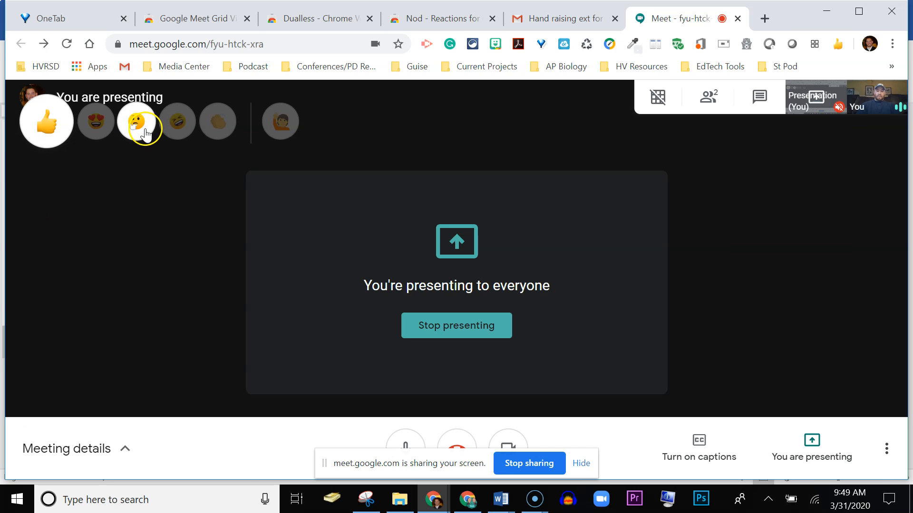
mouse_move(217, 121)
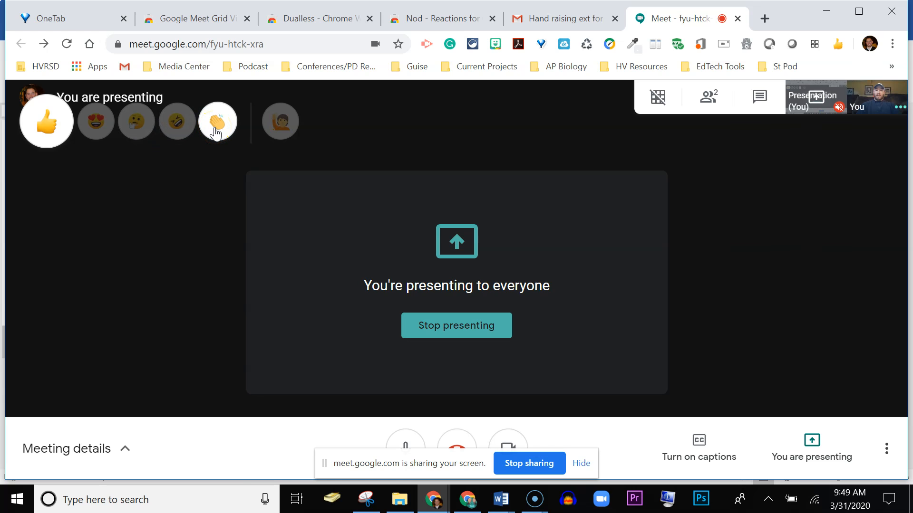
mouse_move(259, 125)
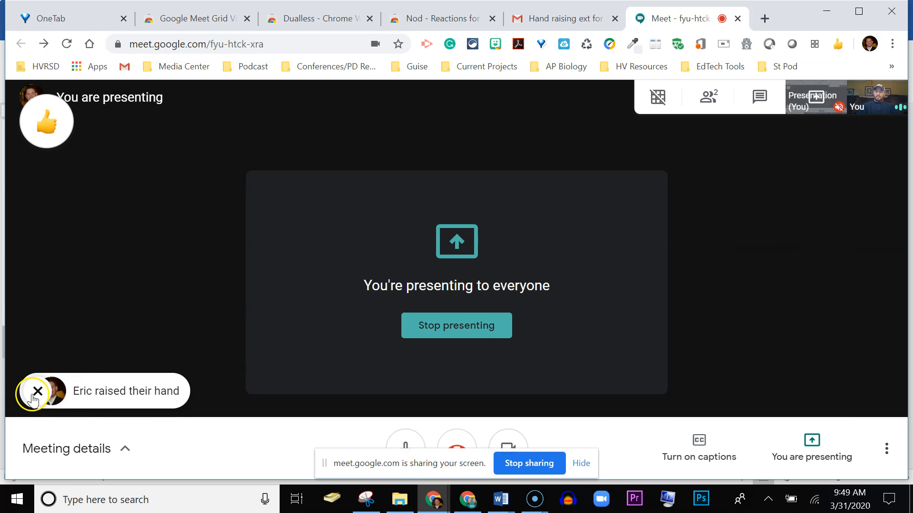
click(36, 391)
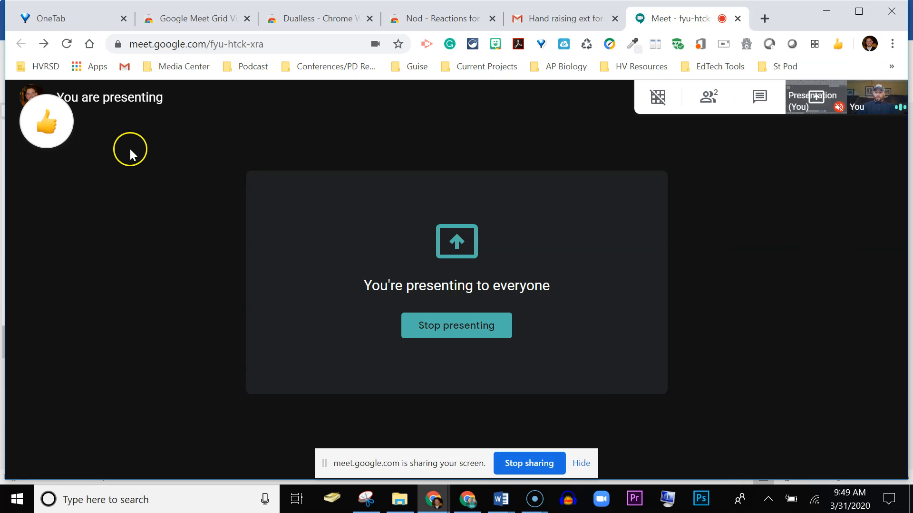
View the 'Nod - Reactions for Google Meet' store page, then return to the Meet call.
click(433, 18)
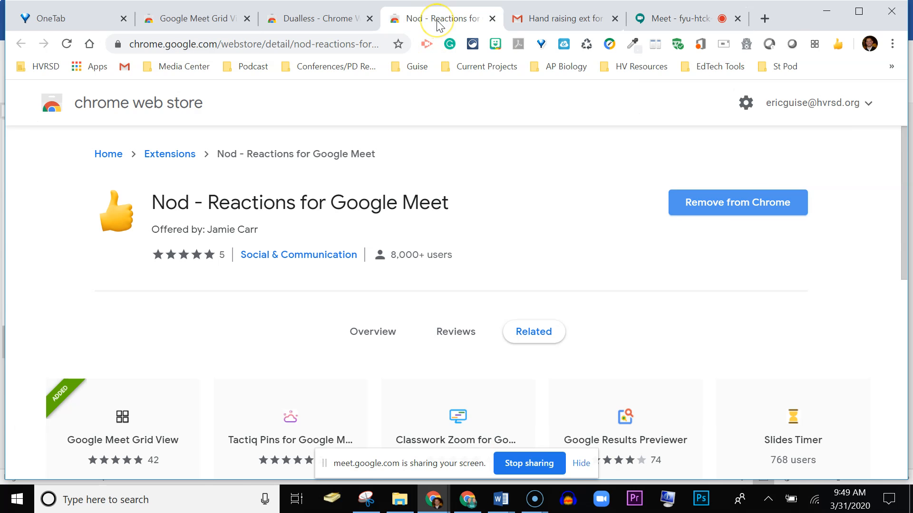
mouse_move(224, 210)
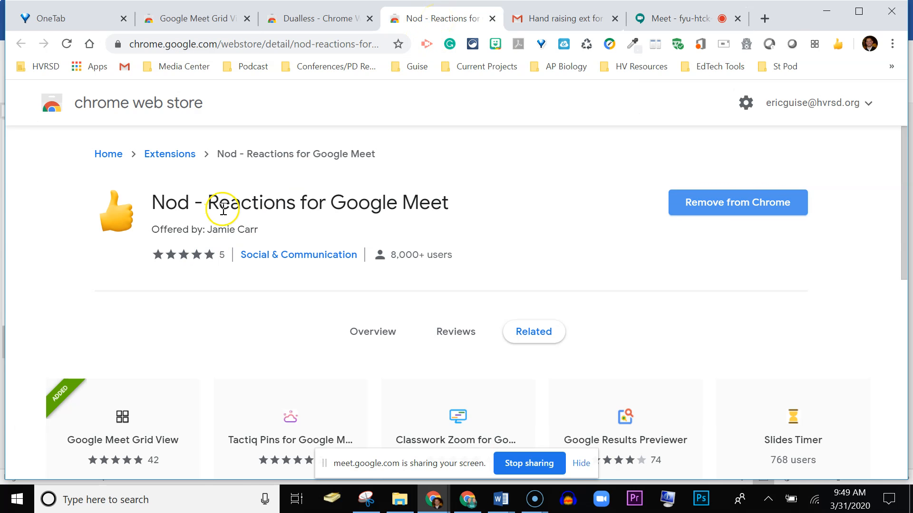
mouse_move(364, 228)
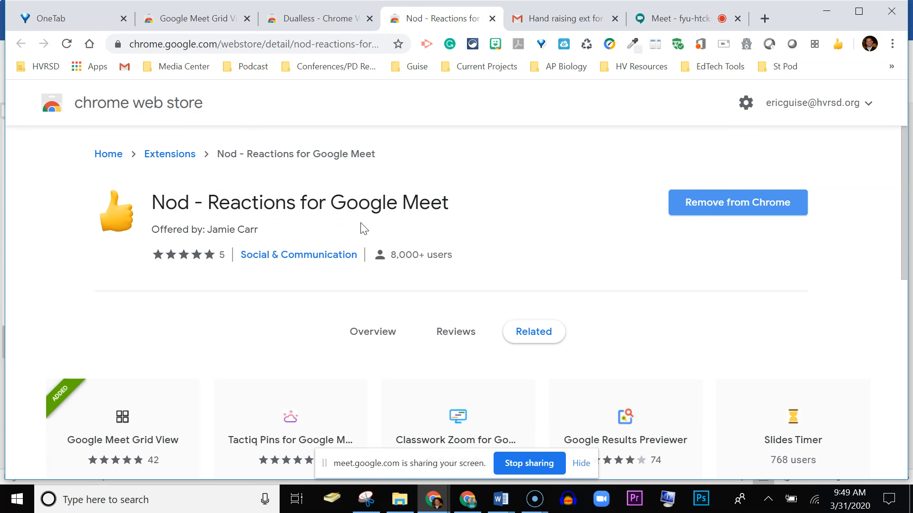
mouse_move(461, 169)
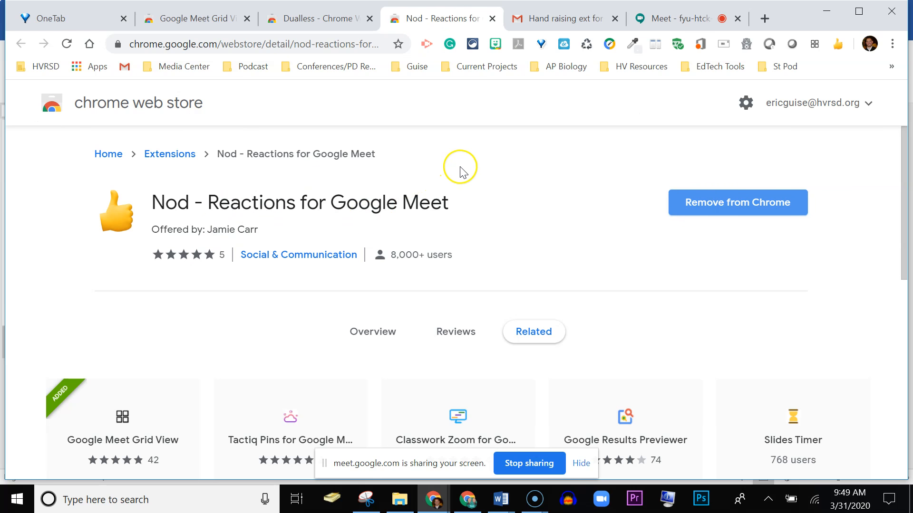
mouse_move(381, 129)
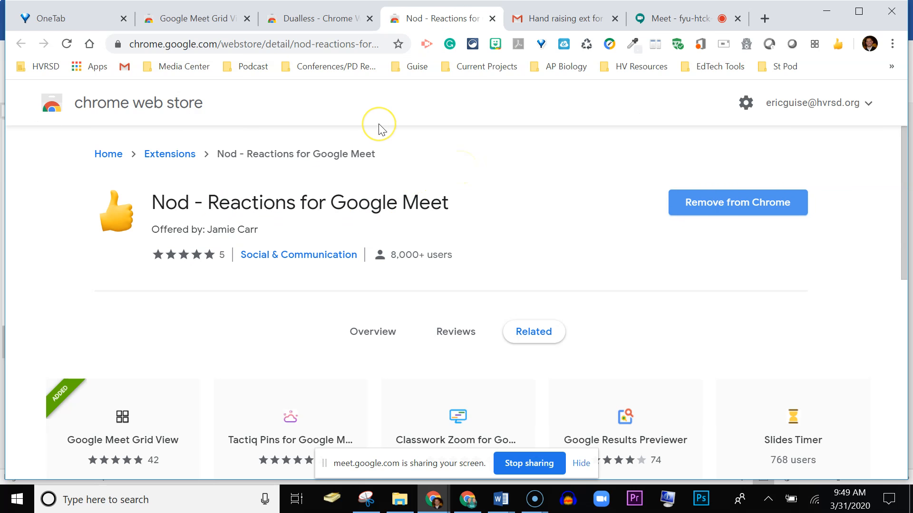
mouse_move(263, 65)
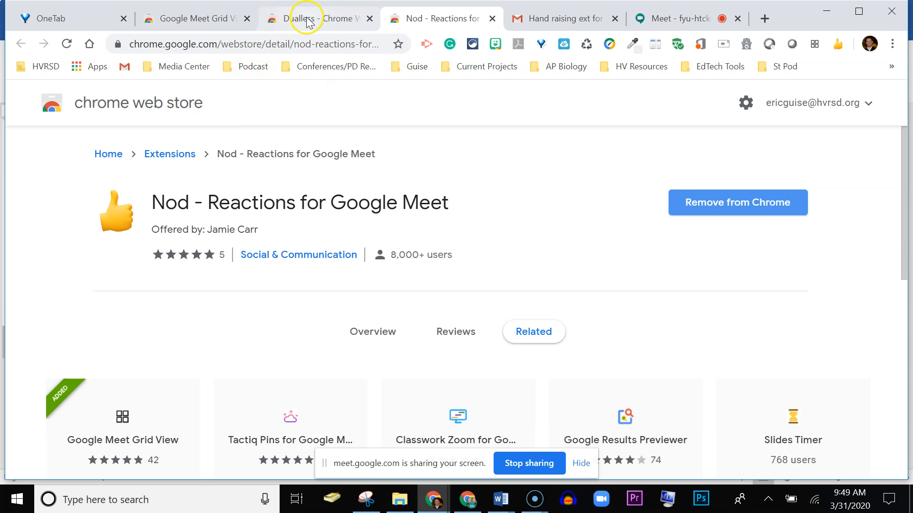
mouse_move(658, 23)
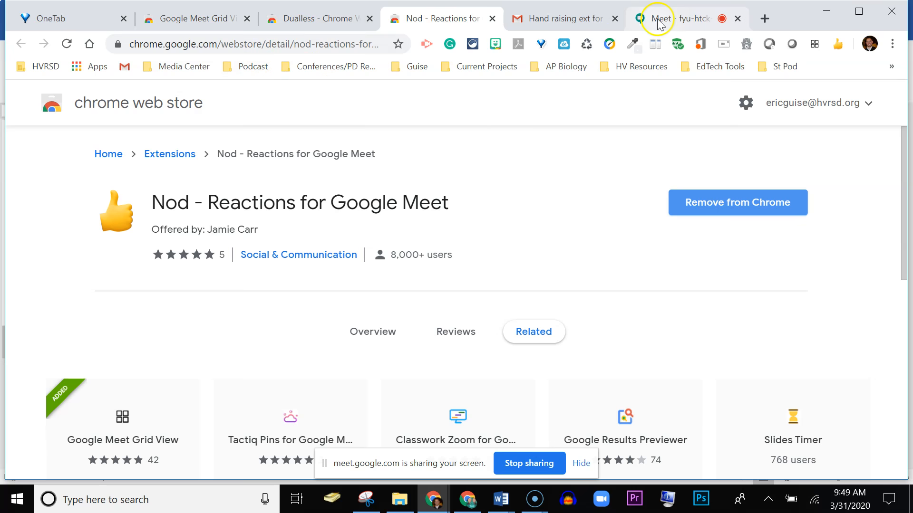
click(686, 18)
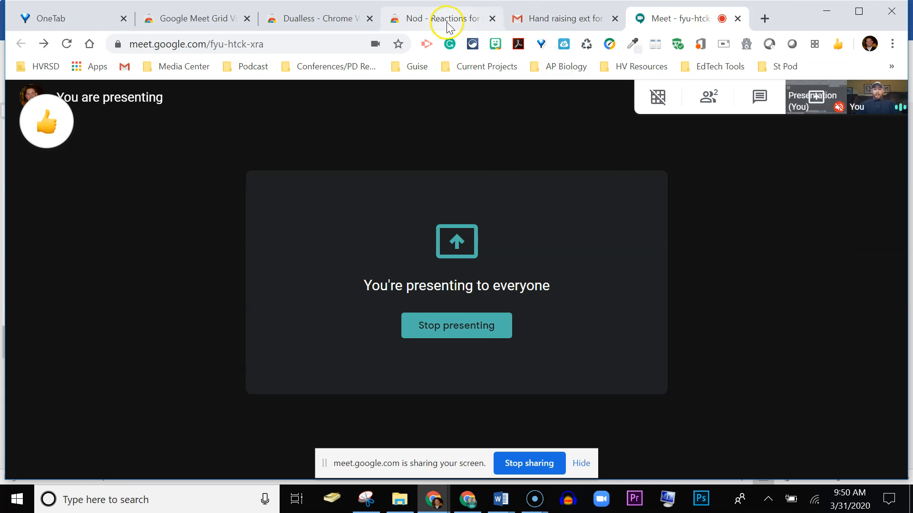
Revisit the Nod store page, return to Meet, then switch to the Dualless store page.
click(441, 18)
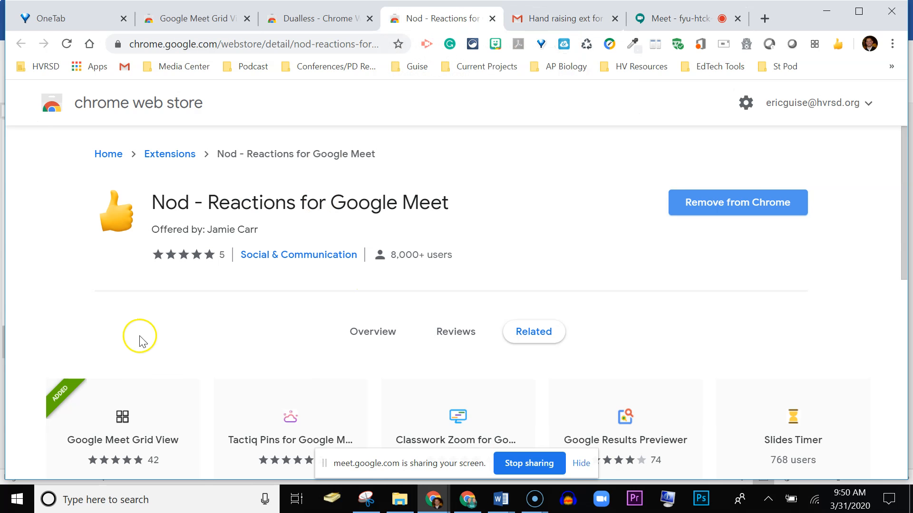
mouse_move(469, 94)
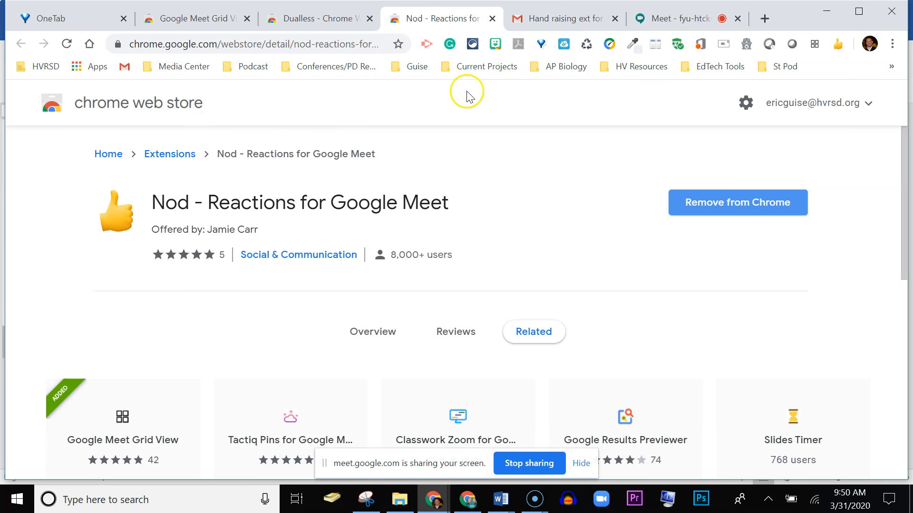
click(675, 18)
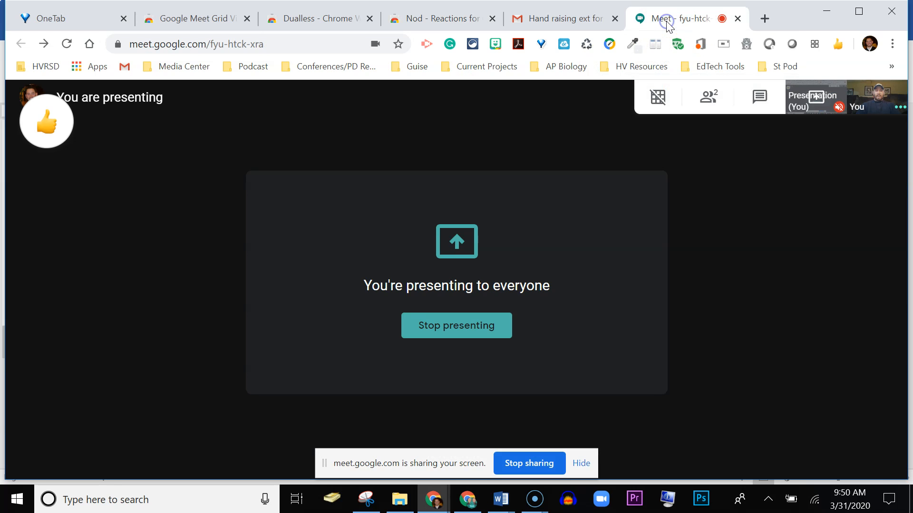
mouse_move(612, 119)
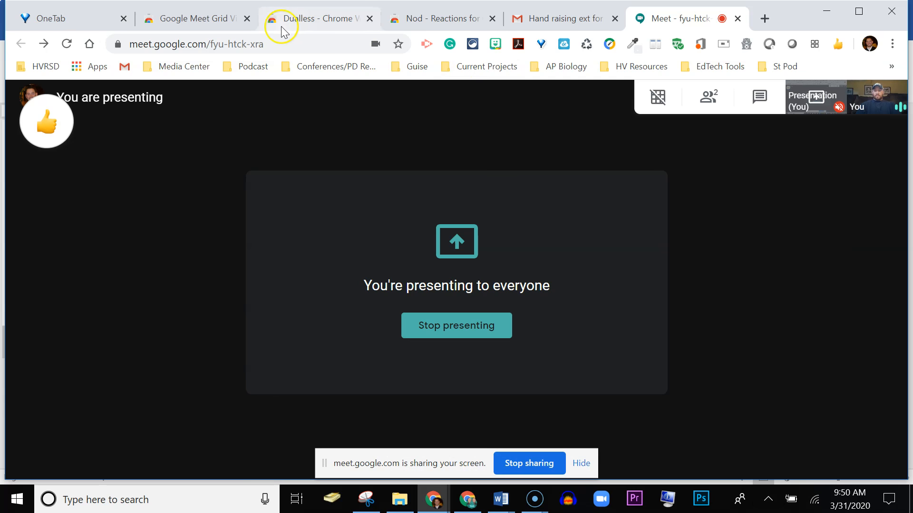
click(317, 18)
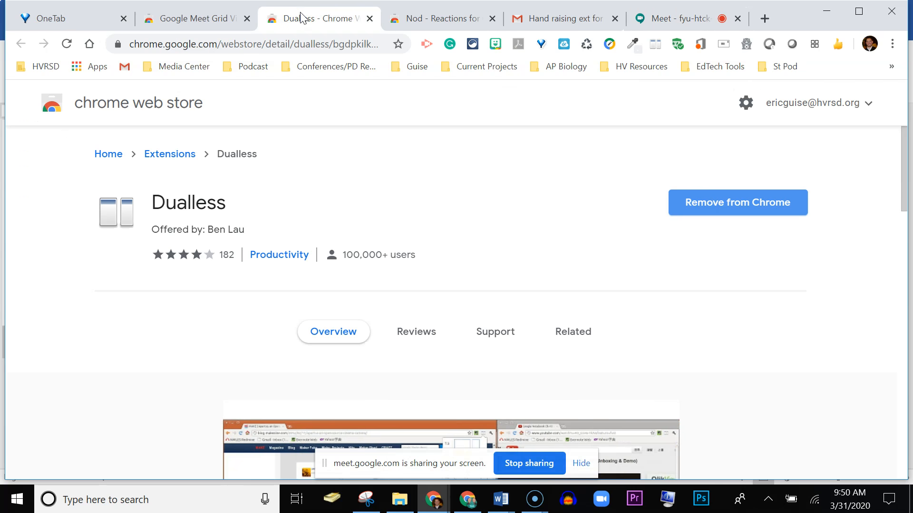
Scroll the Dualless store page down to its side-by-side windows screenshot.
scroll(down, 3)
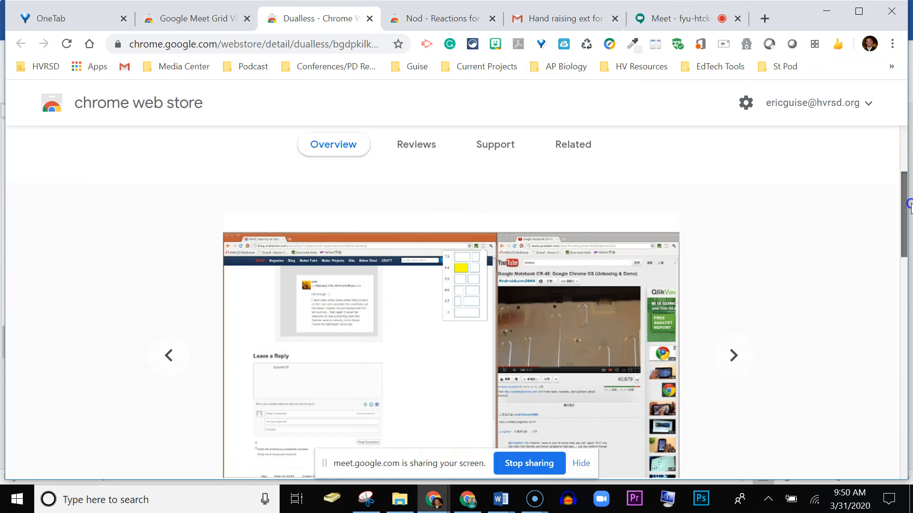
scroll(down, 3)
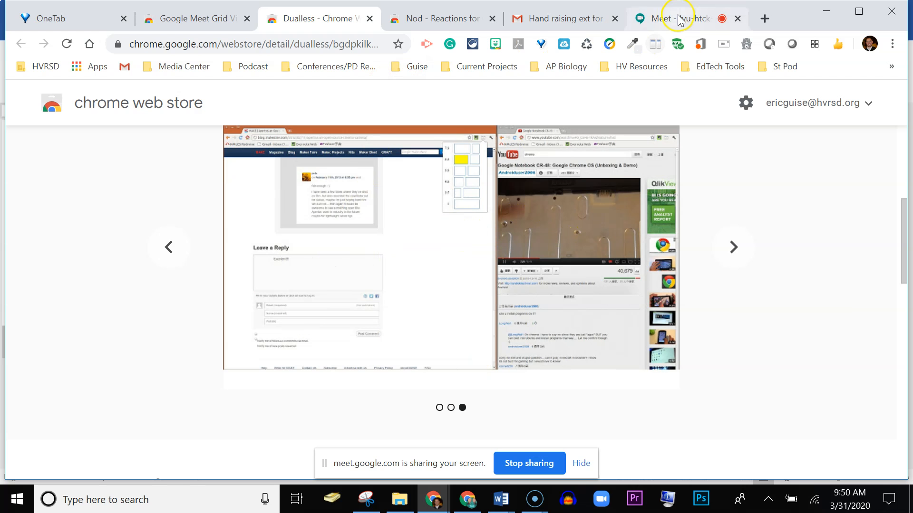
mouse_move(675, 18)
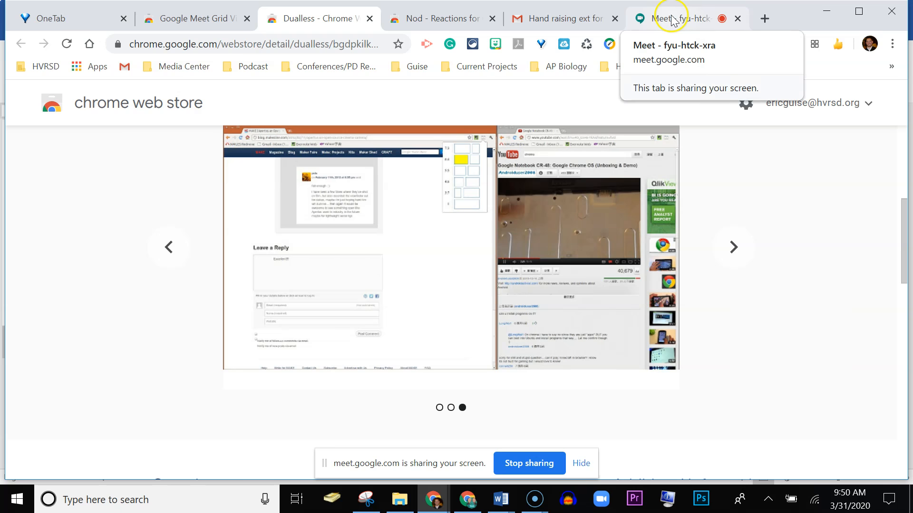
Return to the Meet call and split the screen into a 3:7 layout with Dualless.
click(675, 18)
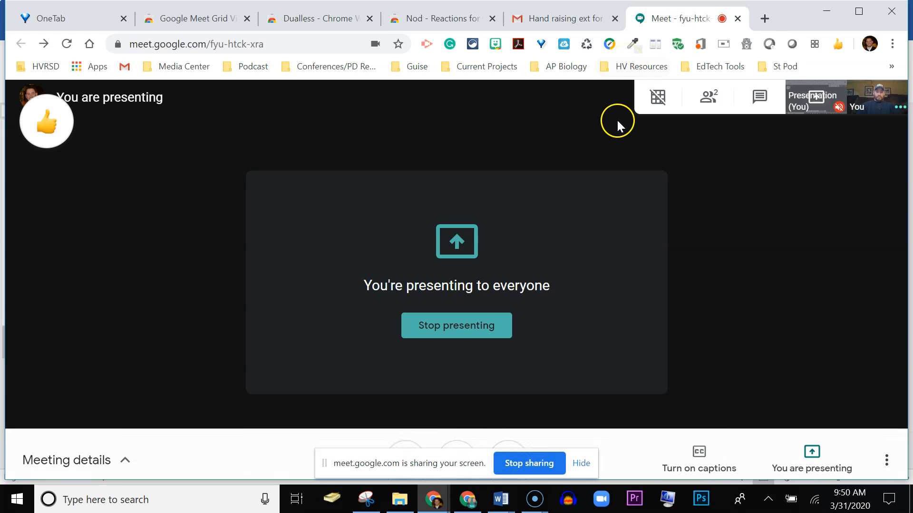
mouse_move(654, 43)
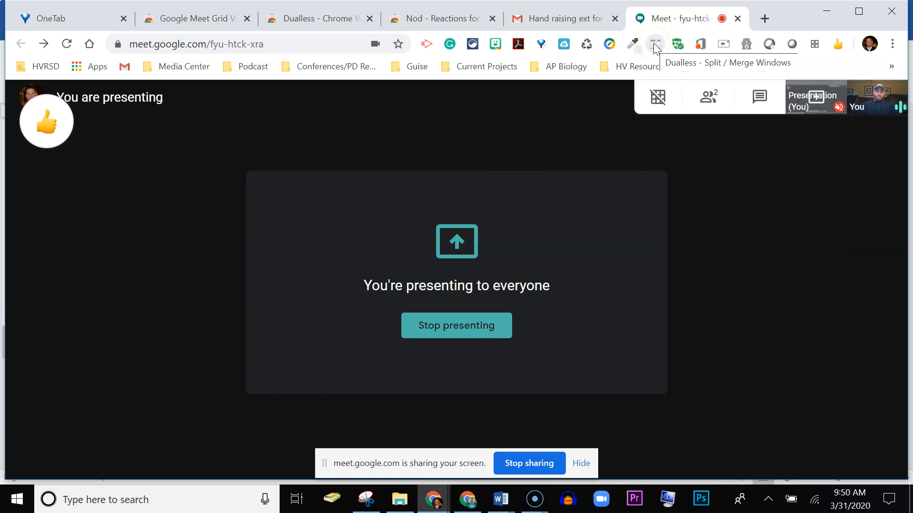
click(654, 43)
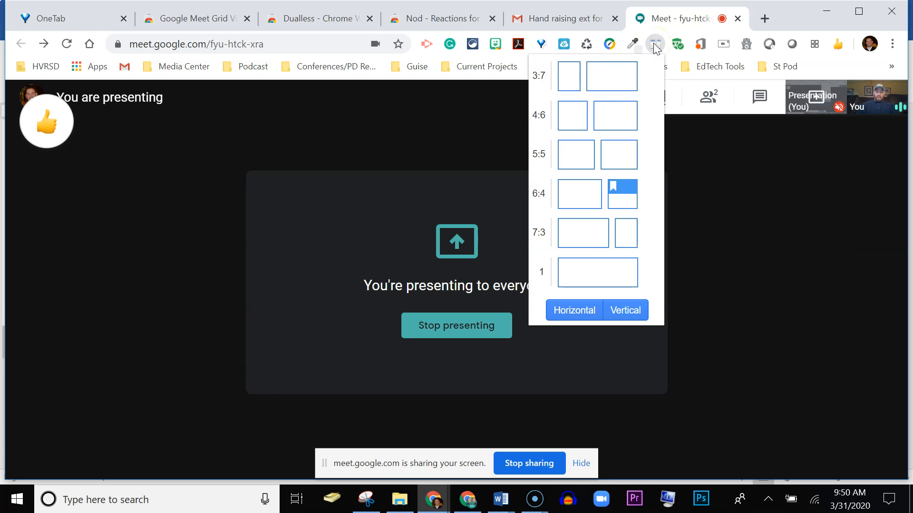
mouse_move(573, 76)
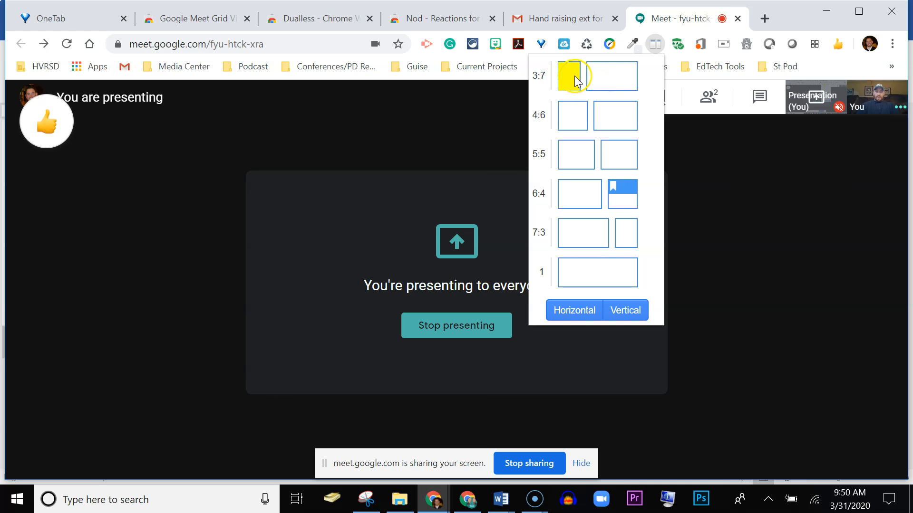
click(571, 75)
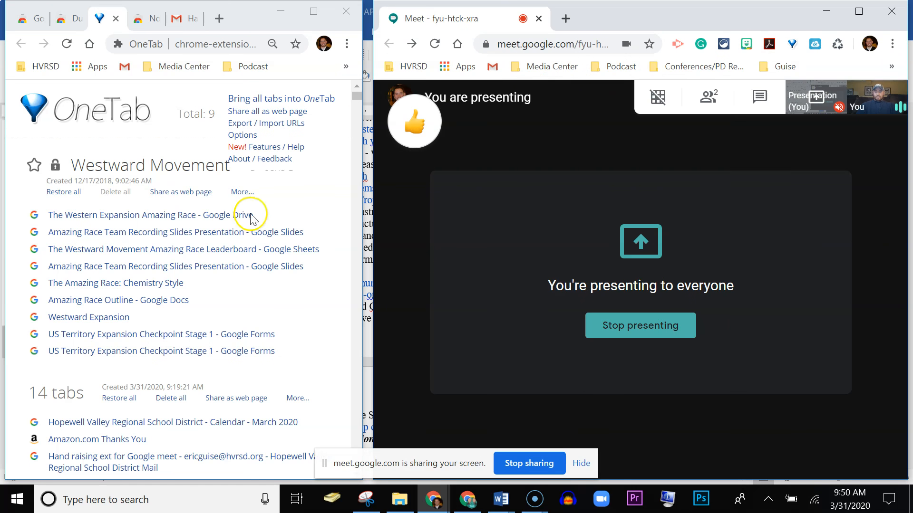
mouse_move(89, 317)
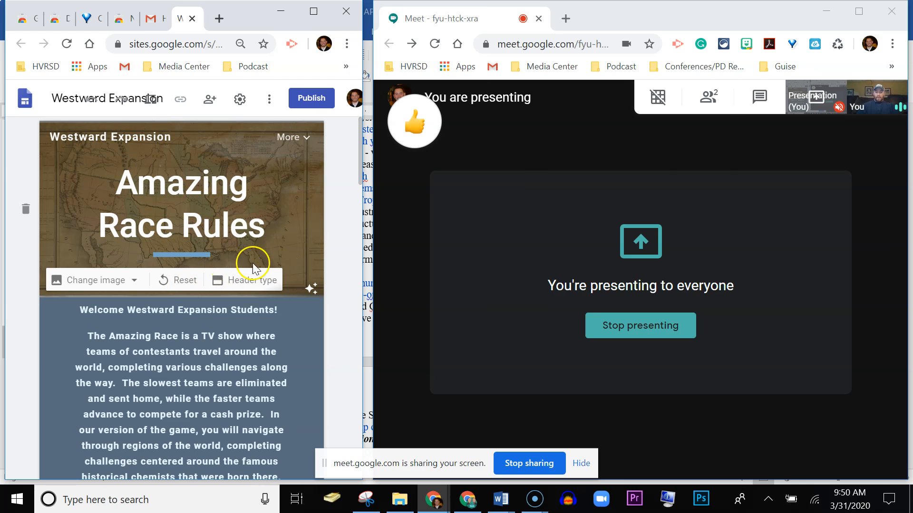
mouse_move(505, 259)
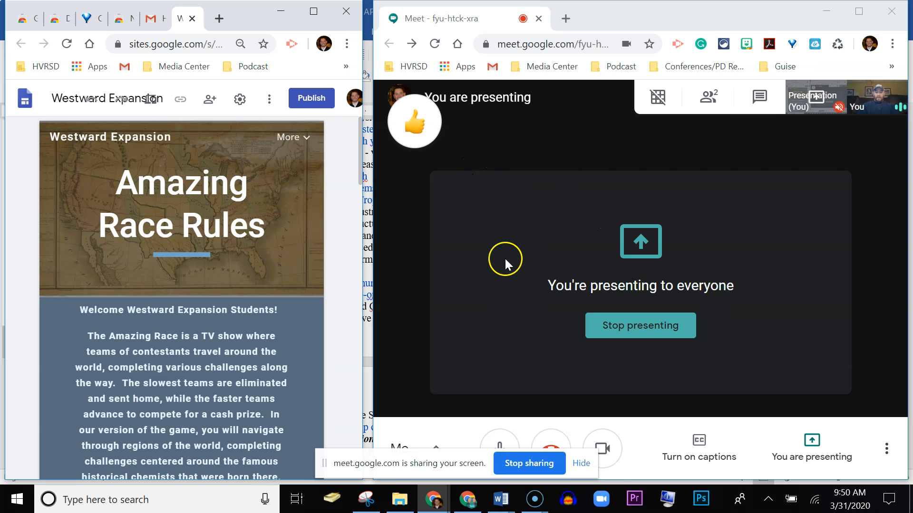
mouse_move(559, 251)
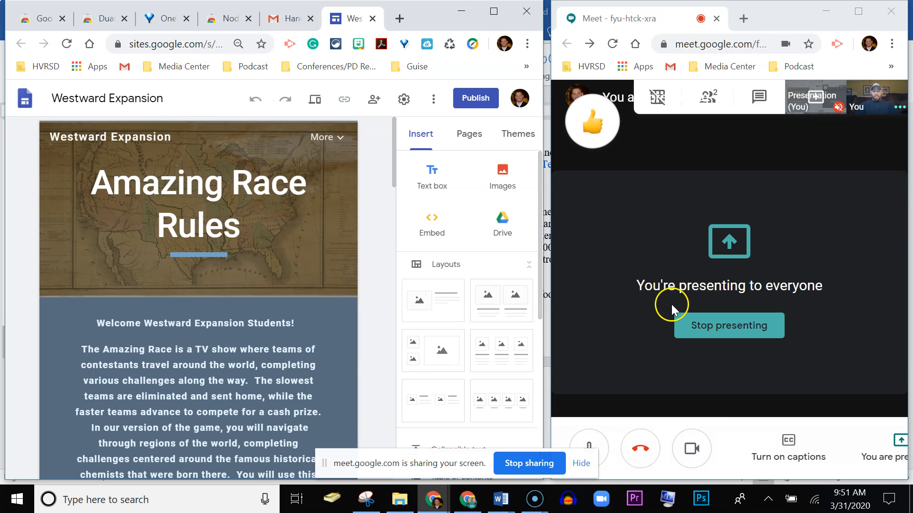
mouse_move(668, 280)
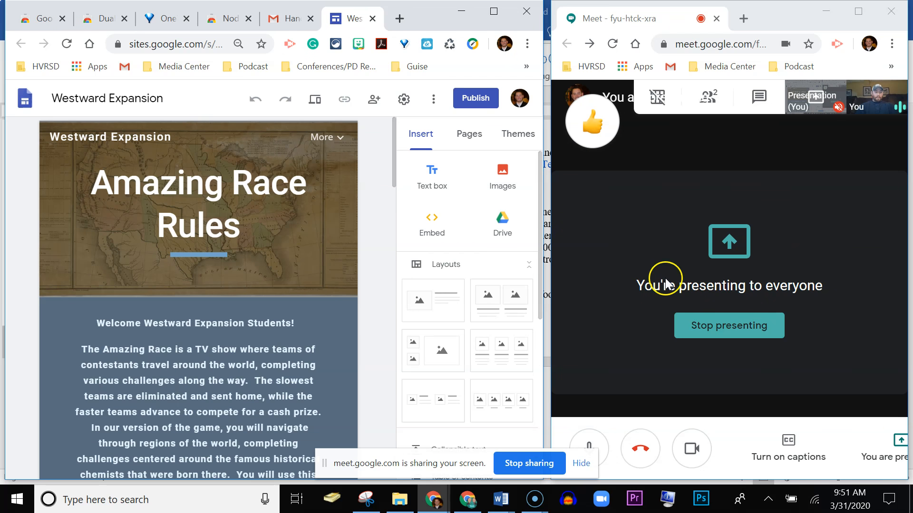
Show Nod's emoji reactions in the Meet call beside the Sites editor.
click(591, 121)
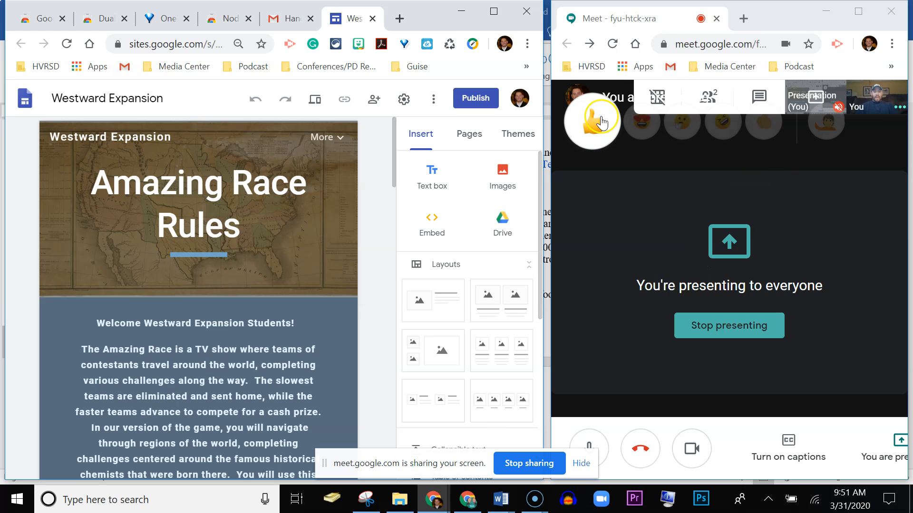